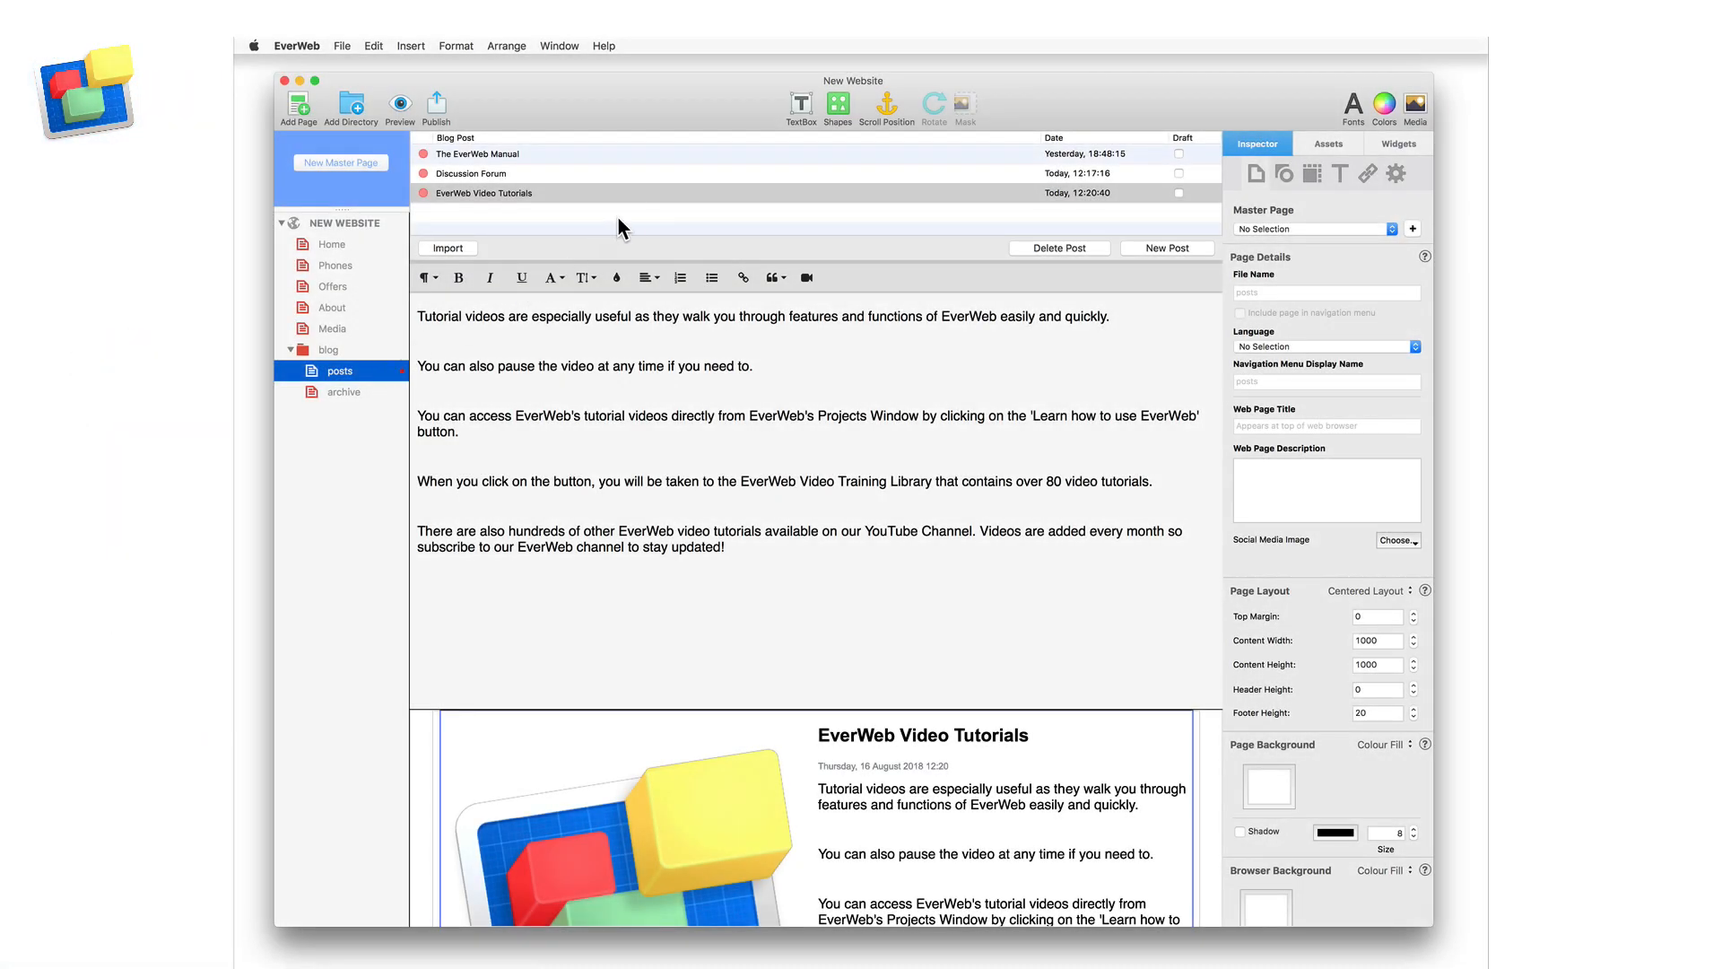
# - Select the EverWeb Video Tutorials post in the blog post list
pyautogui.click(483, 192)
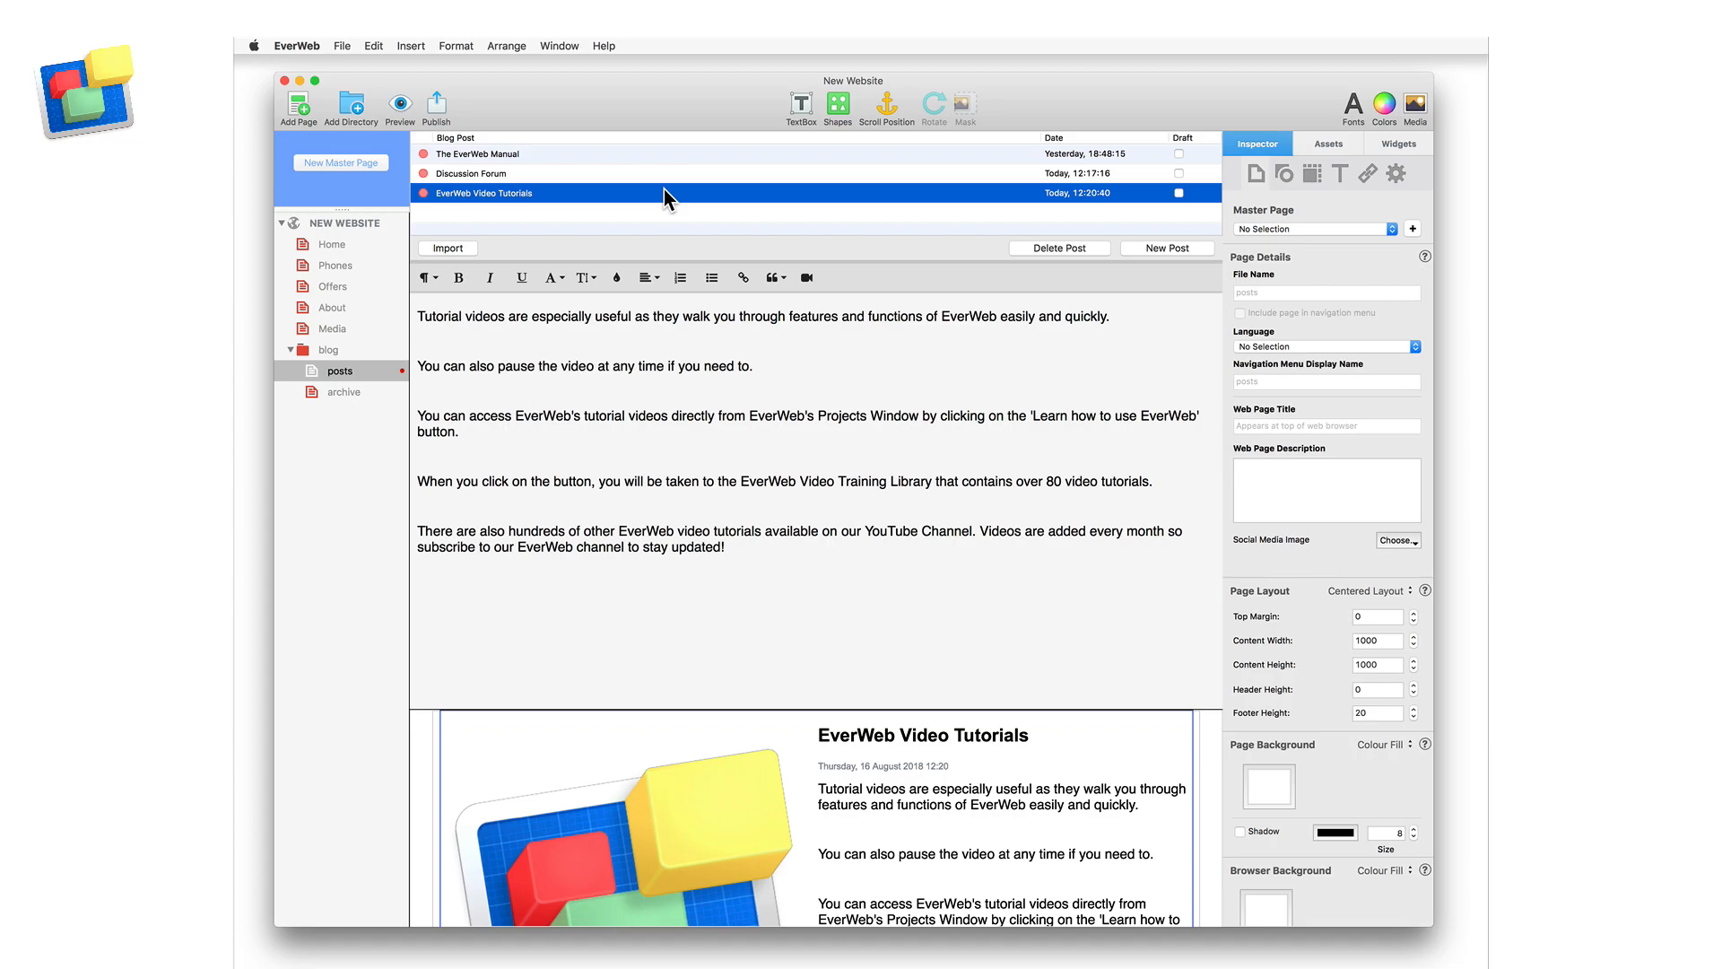
pyautogui.moveTo(1115, 210)
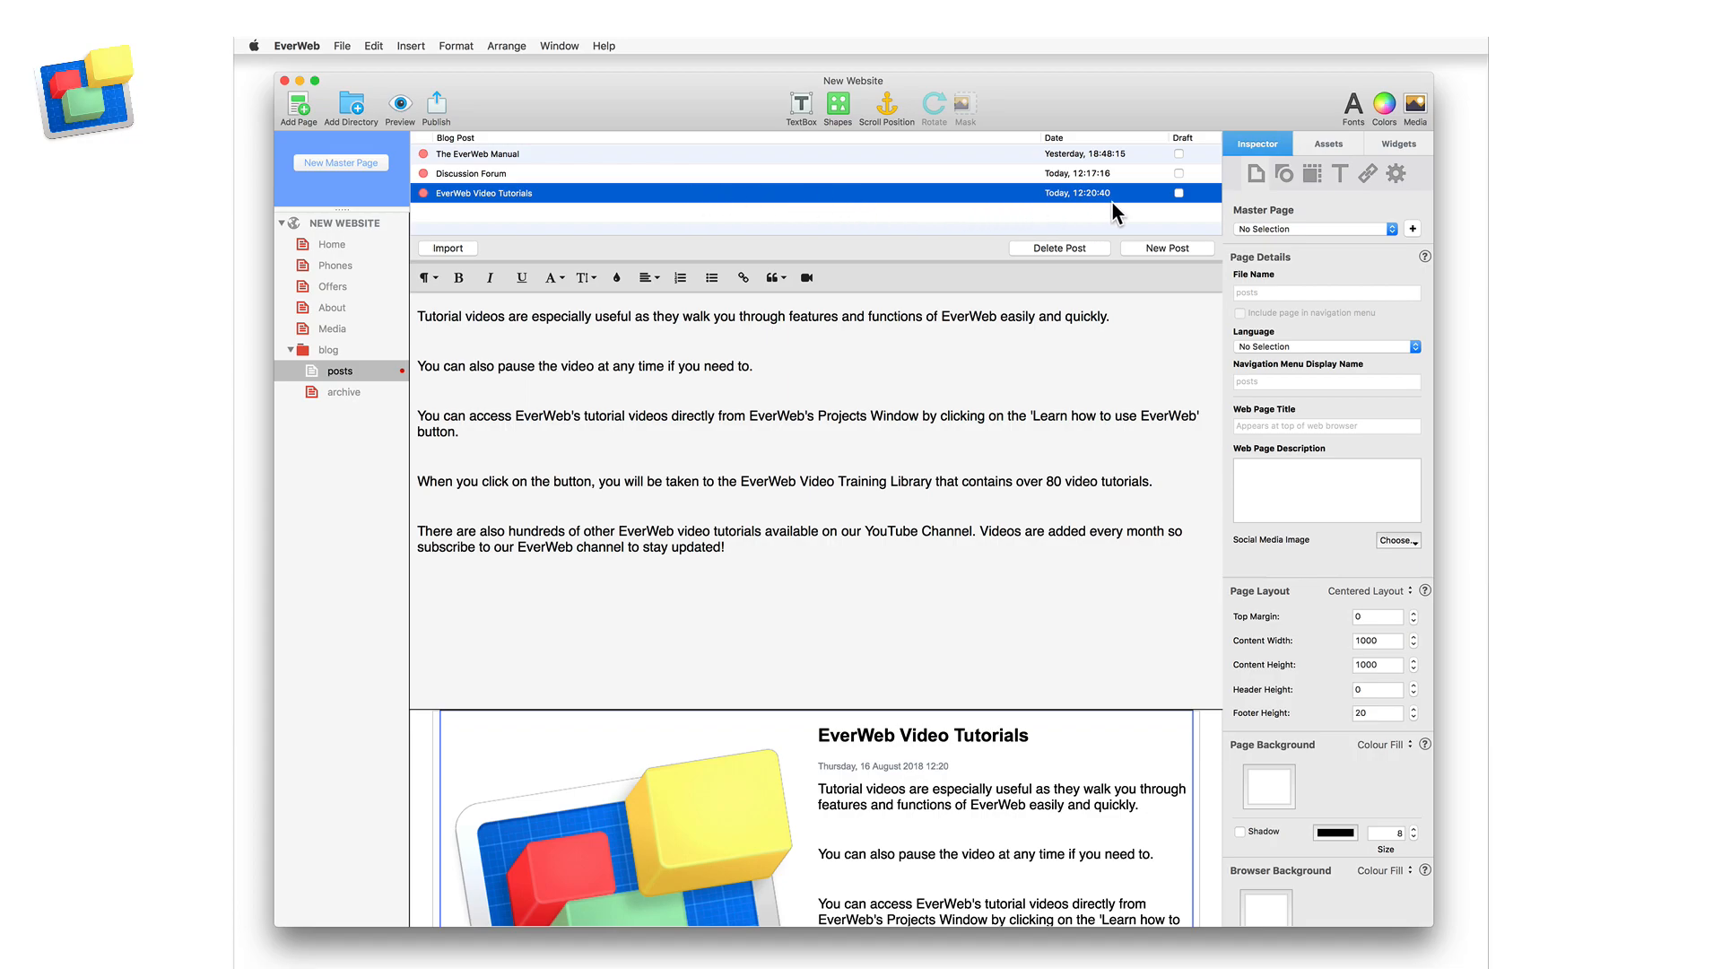
# - Tick Draft for the EverWeb Video Tutorials and Discussion Forum posts
pyautogui.click(1178, 194)
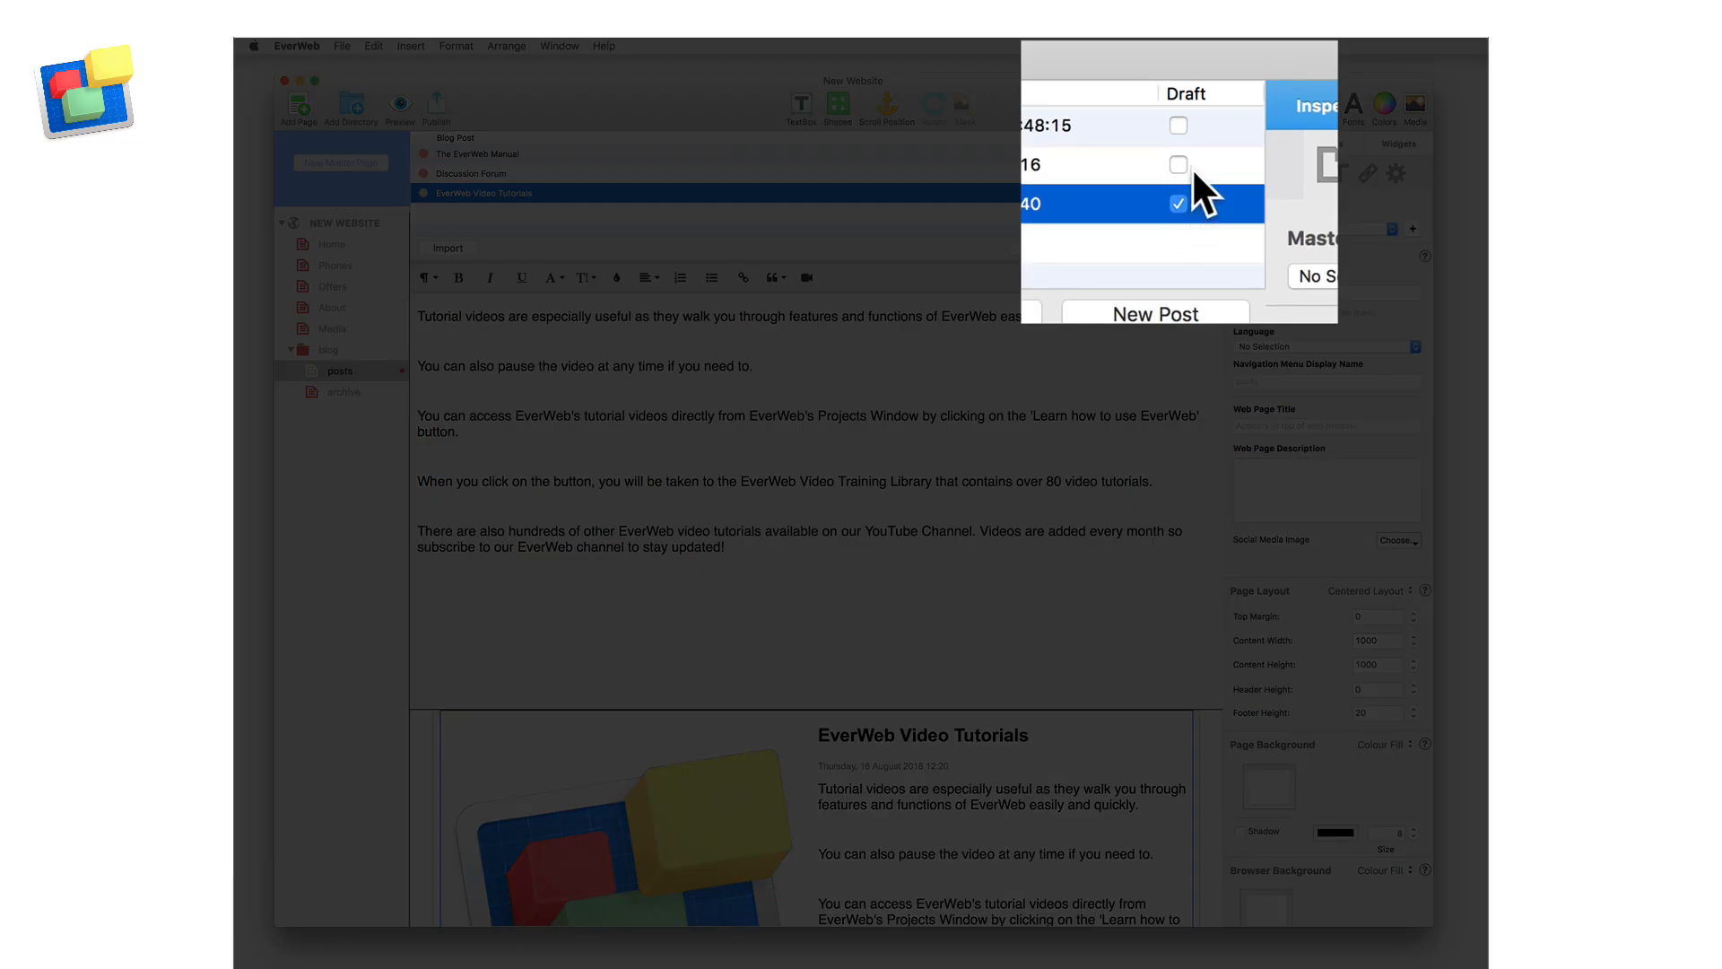
pyautogui.click(1178, 165)
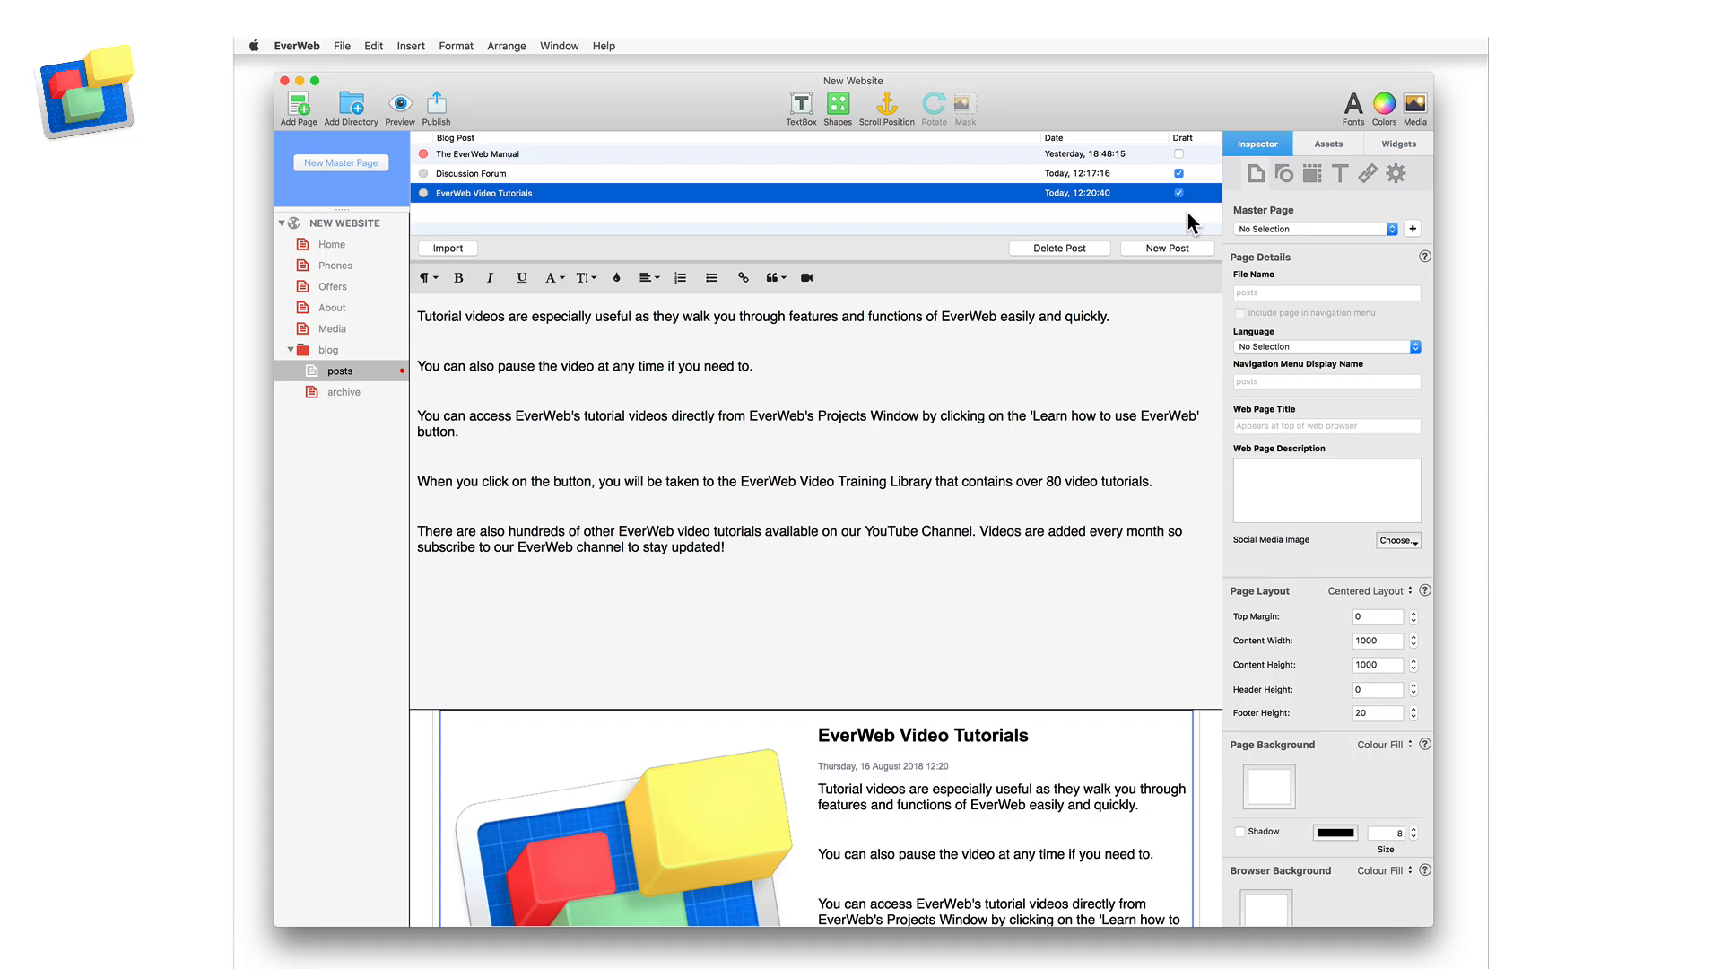
pyautogui.moveTo(1101, 221)
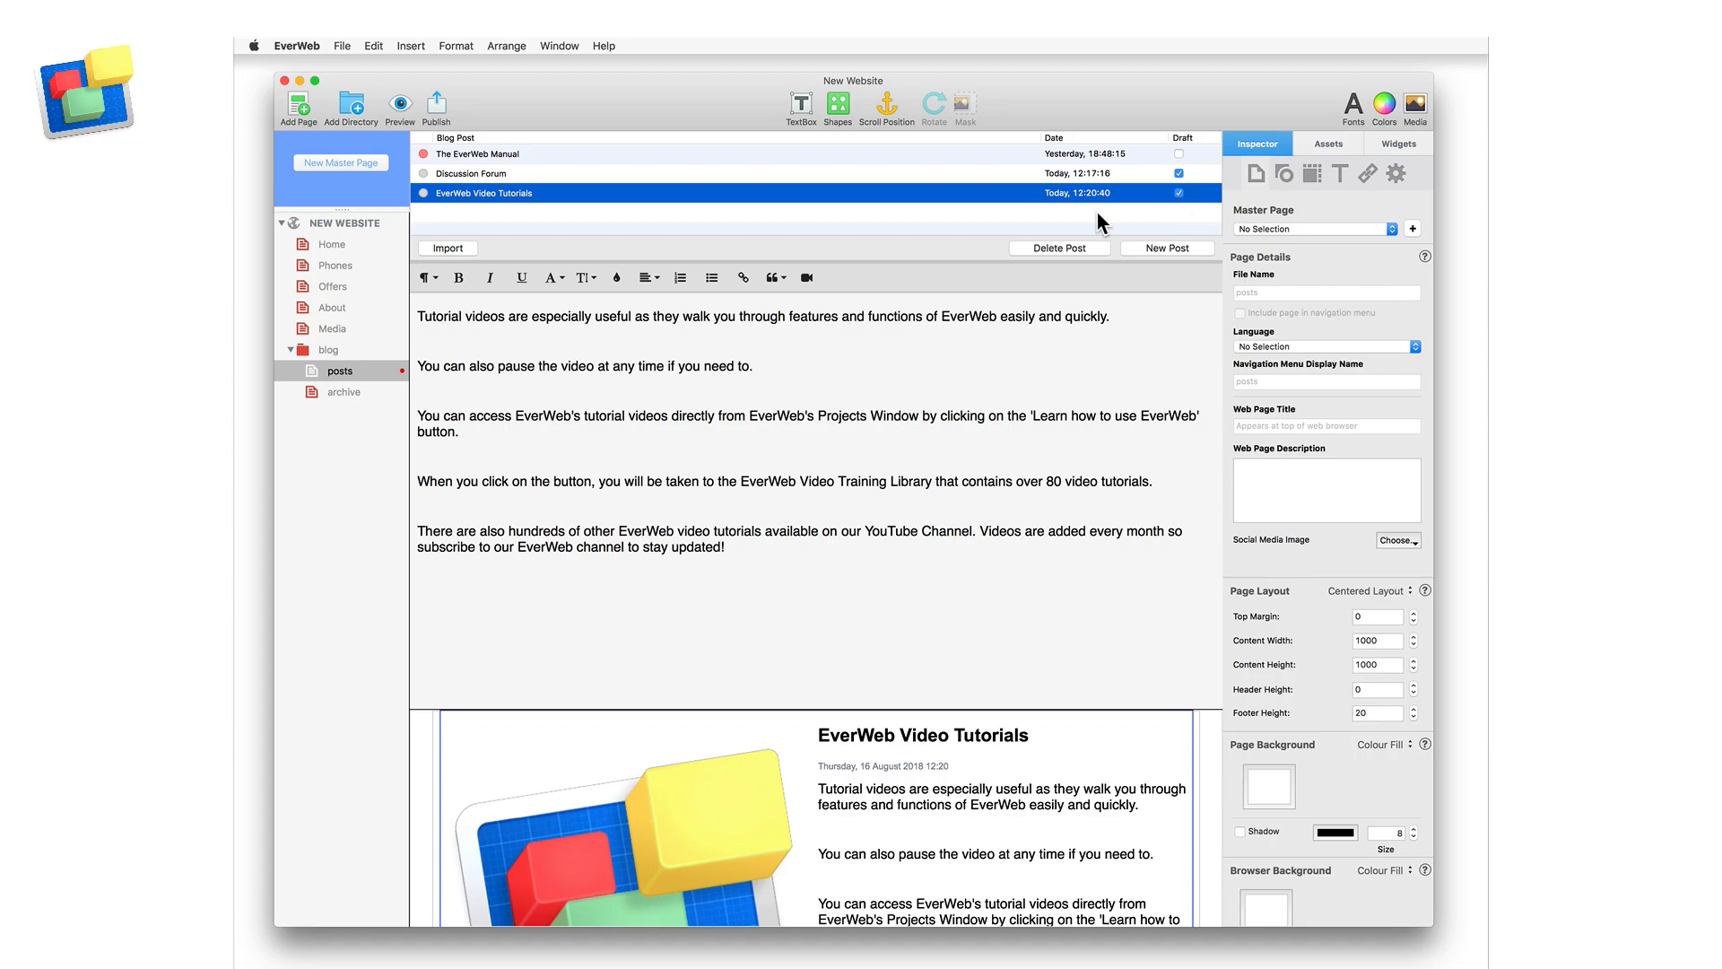
# - Preview the blog page from the site tree, showing only The EverWeb Manual
pyautogui.click(328, 349)
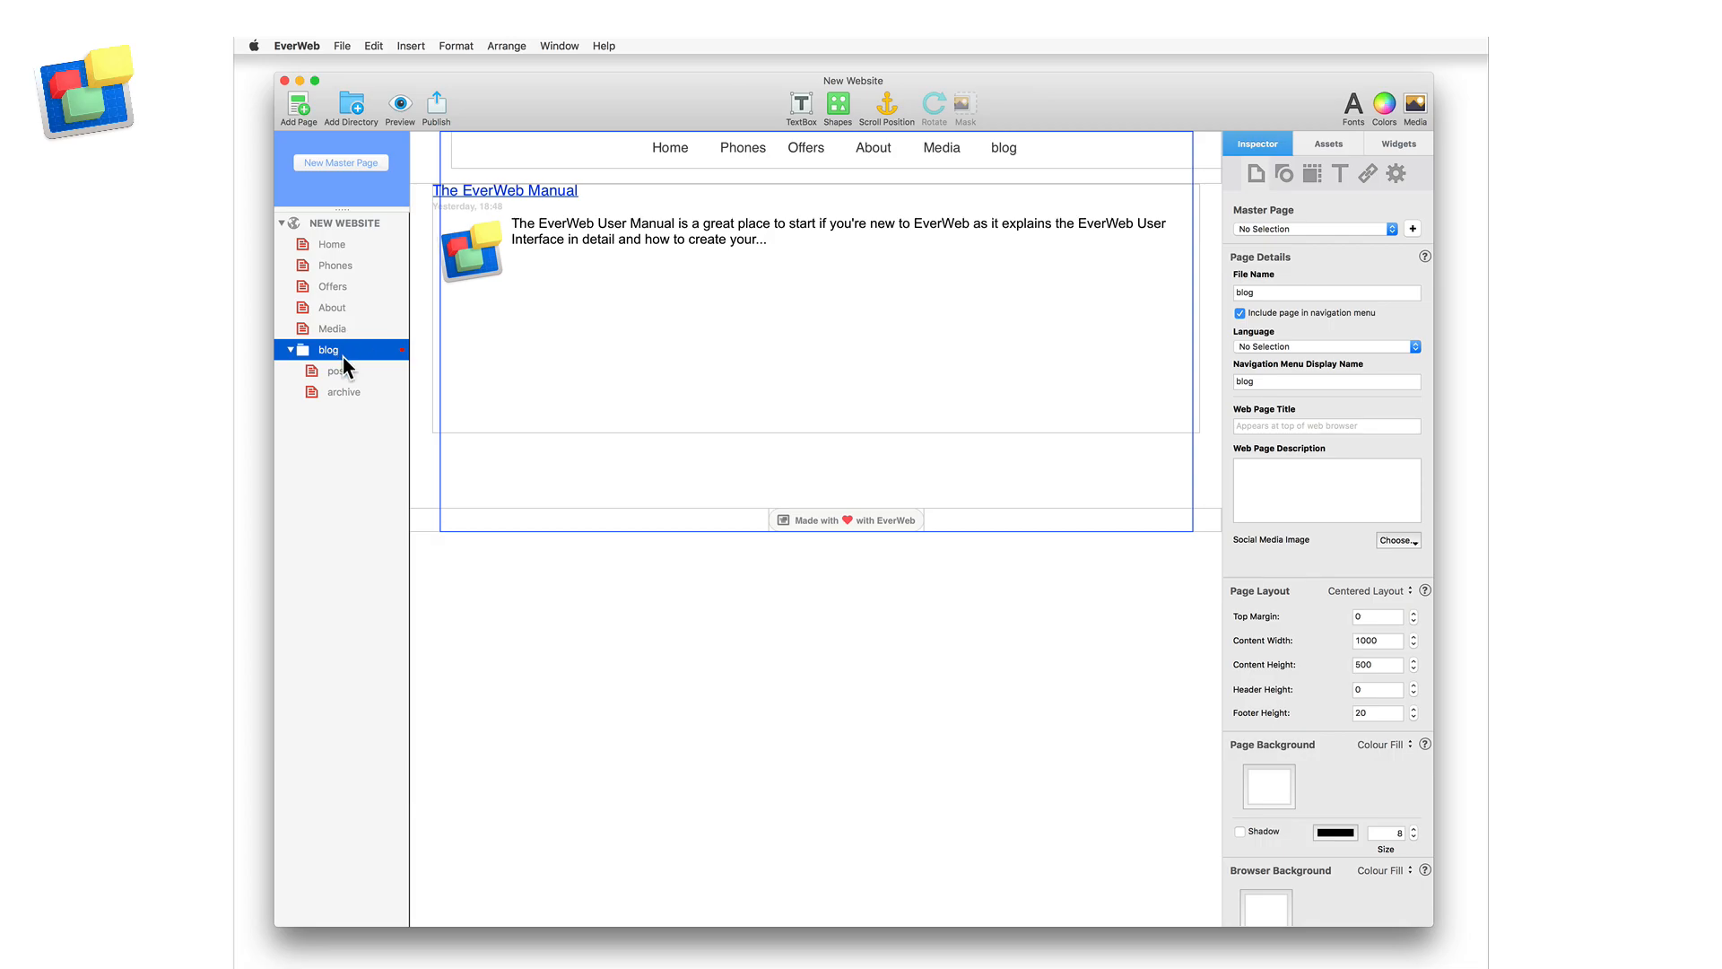
pyautogui.click(341, 370)
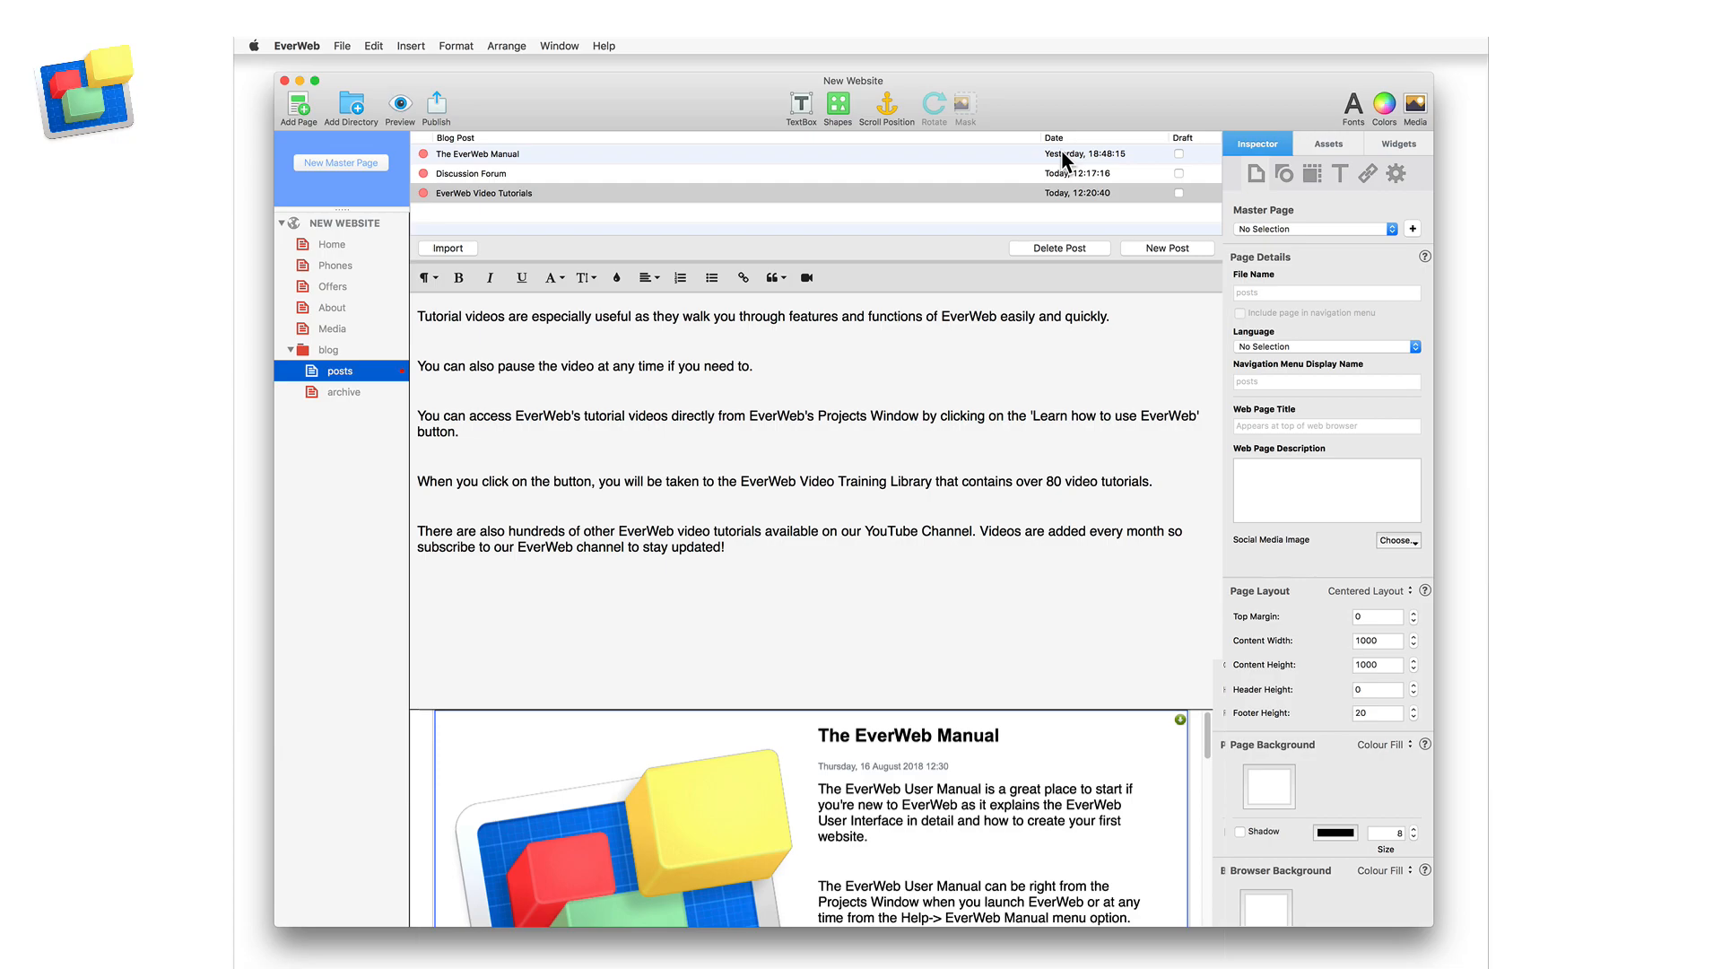
# - Set The EverWeb Manual post to Use Website Publish Date (15/08/2018, 18:48)
pyautogui.click(1073, 153)
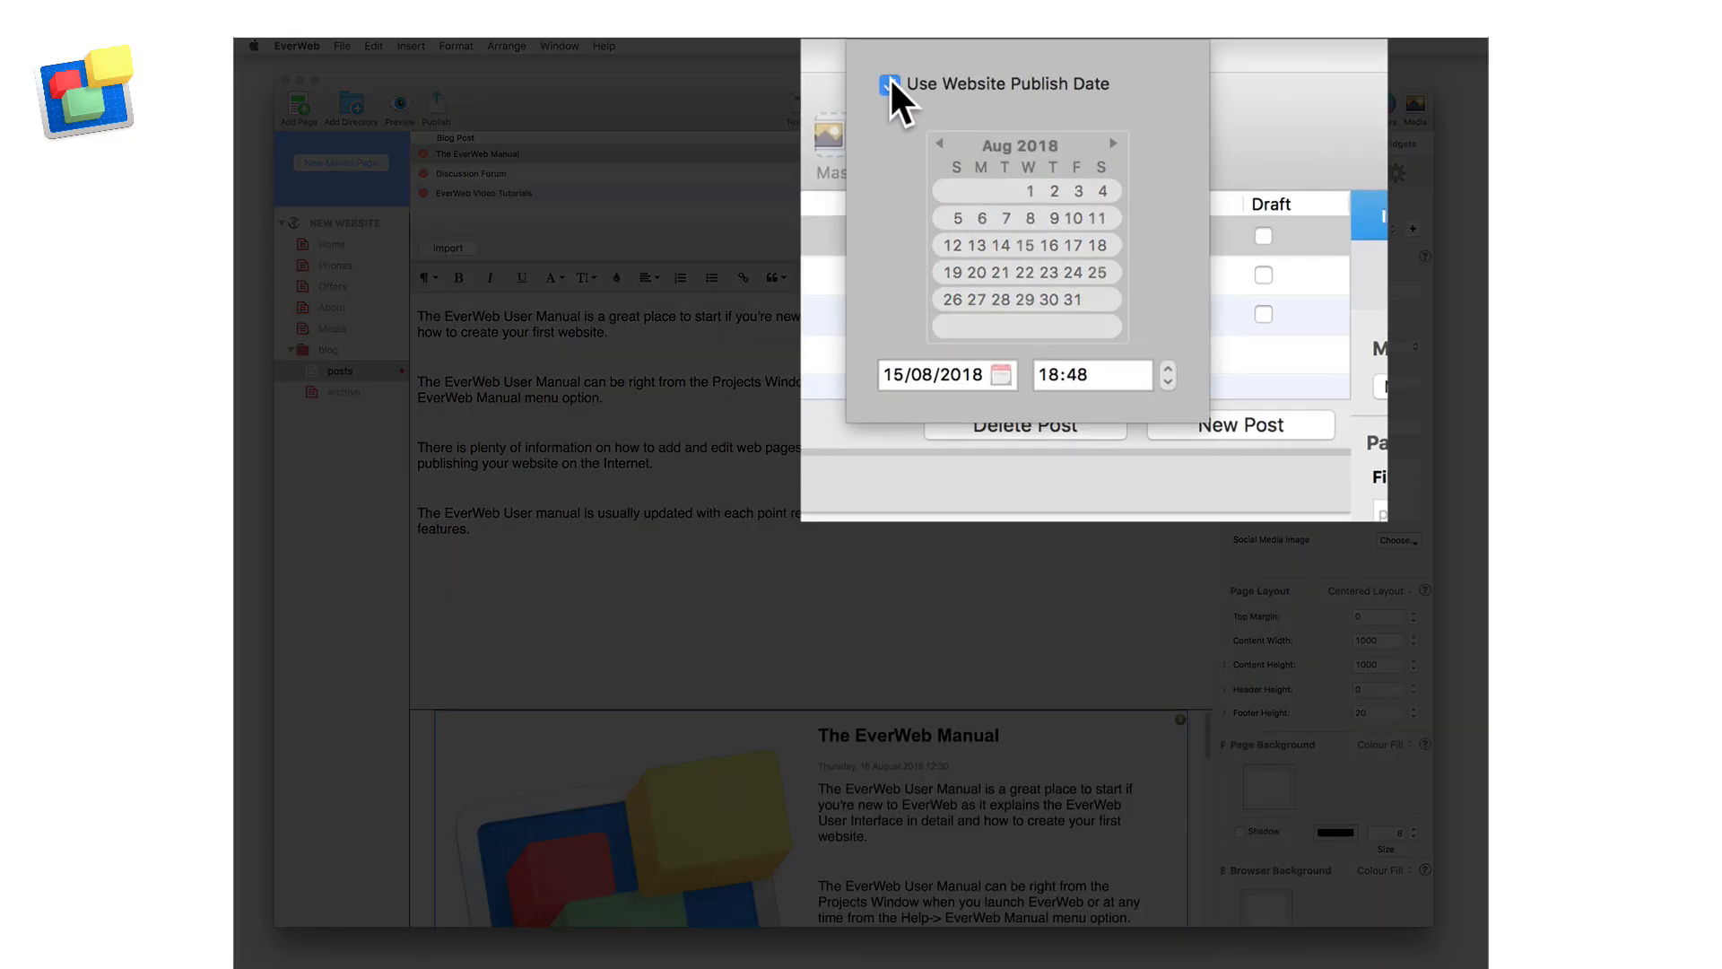
pyautogui.click(890, 84)
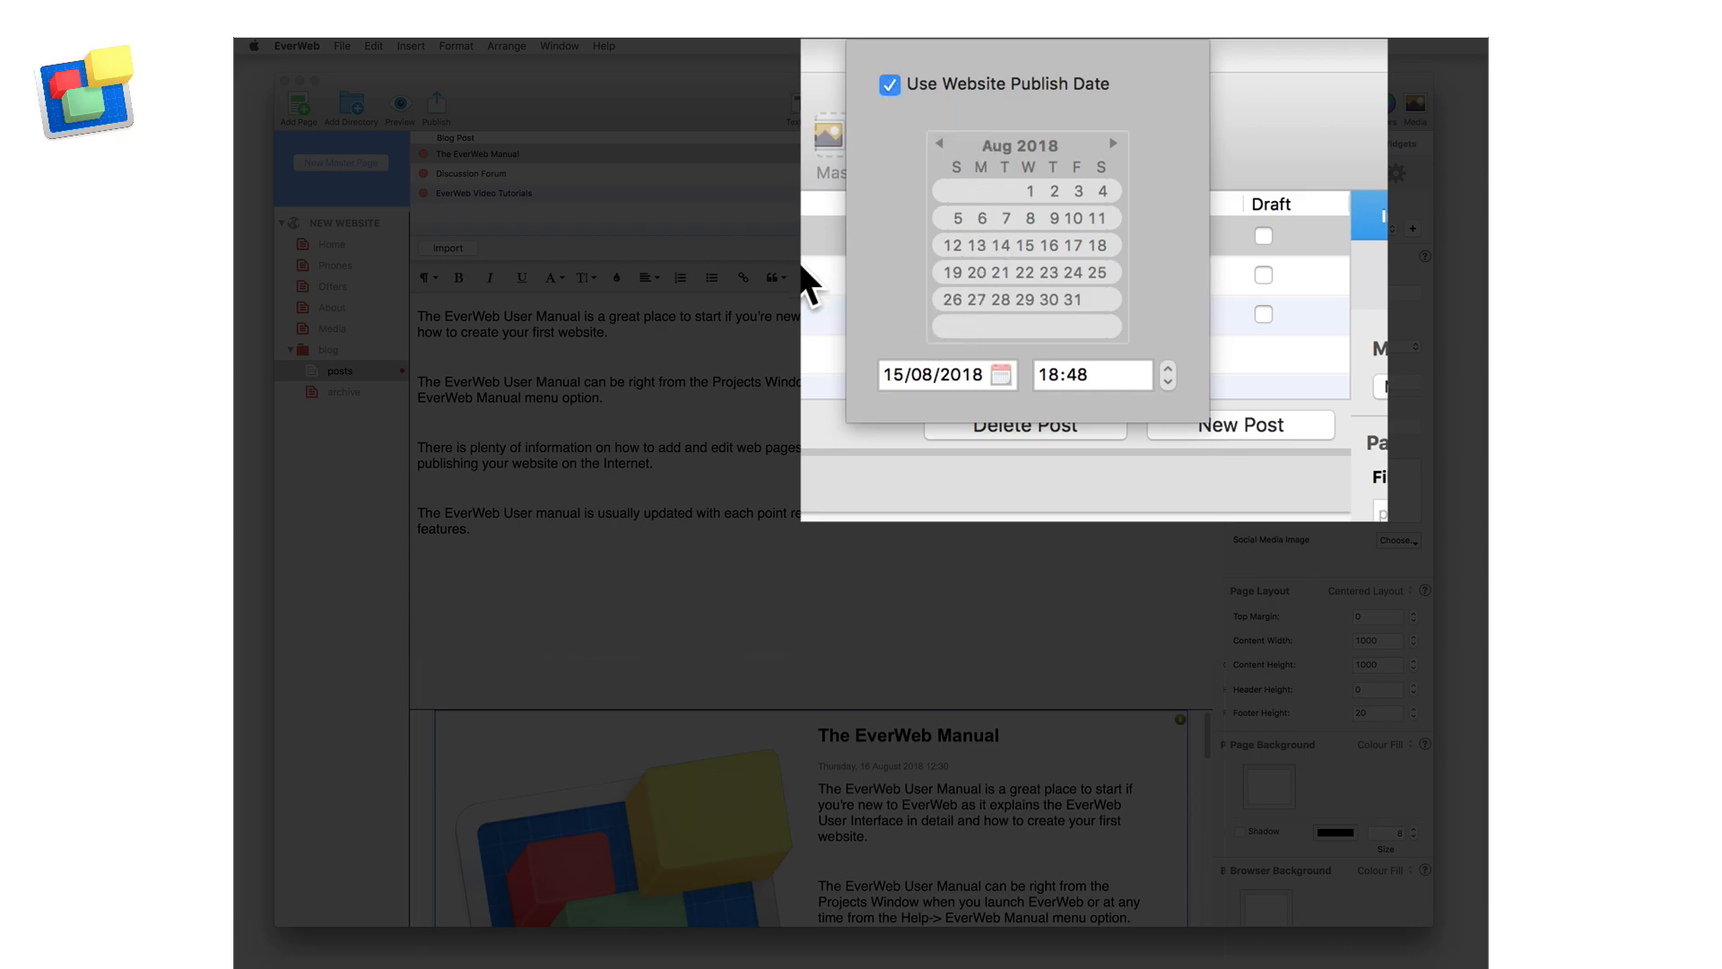